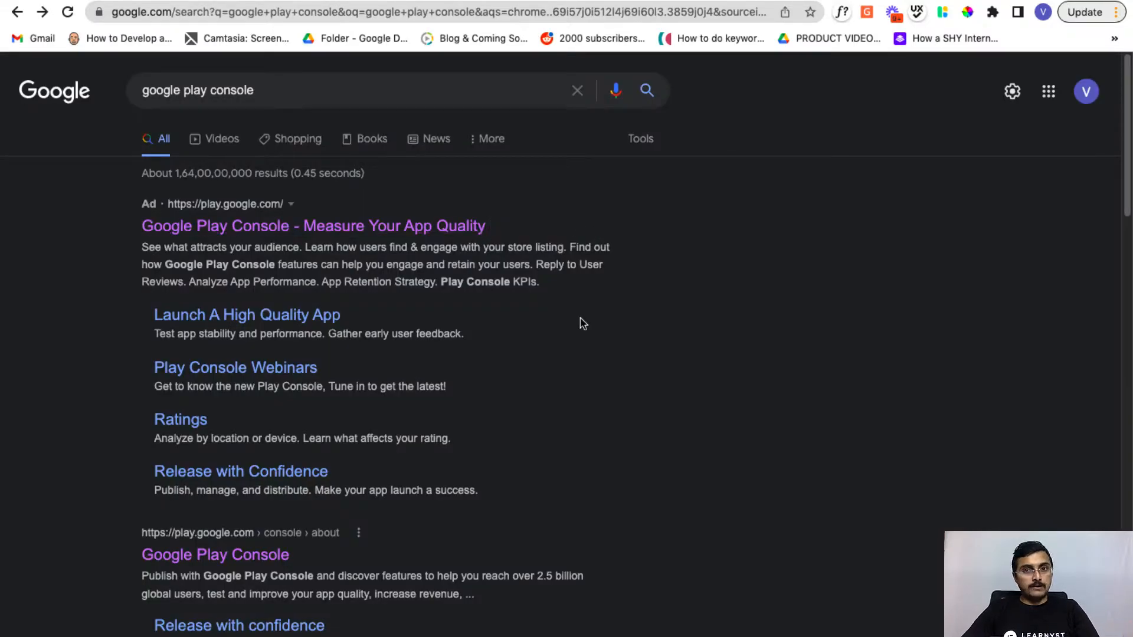
# Step: Follow the Google Play Console search result to its About page, then Go to Play Console
pyautogui.scroll(-3)
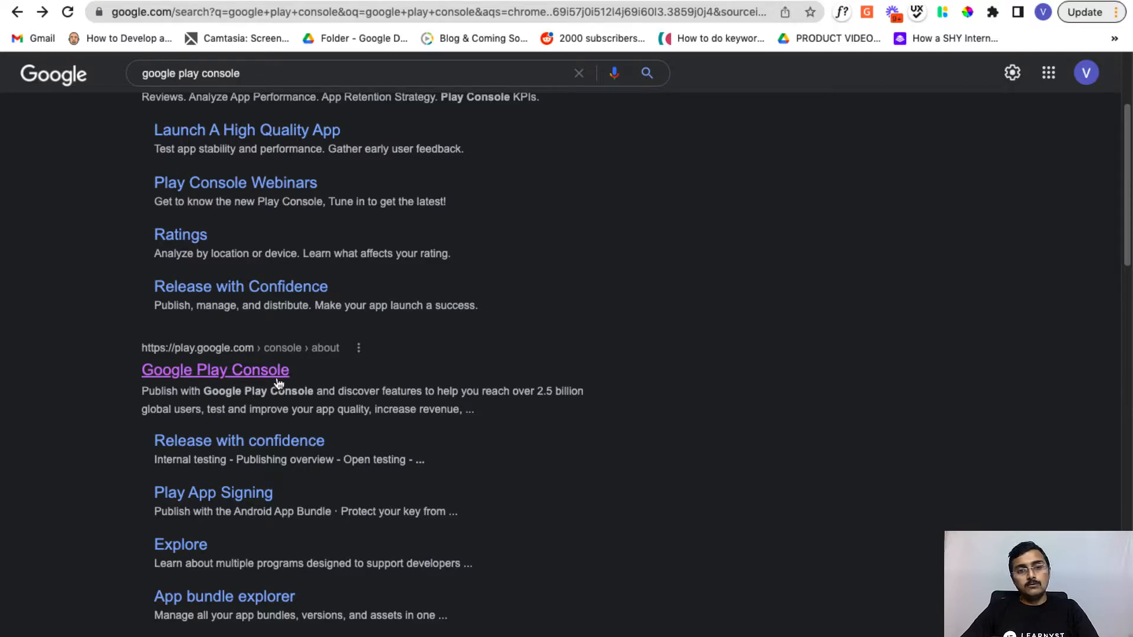
pyautogui.click(215, 370)
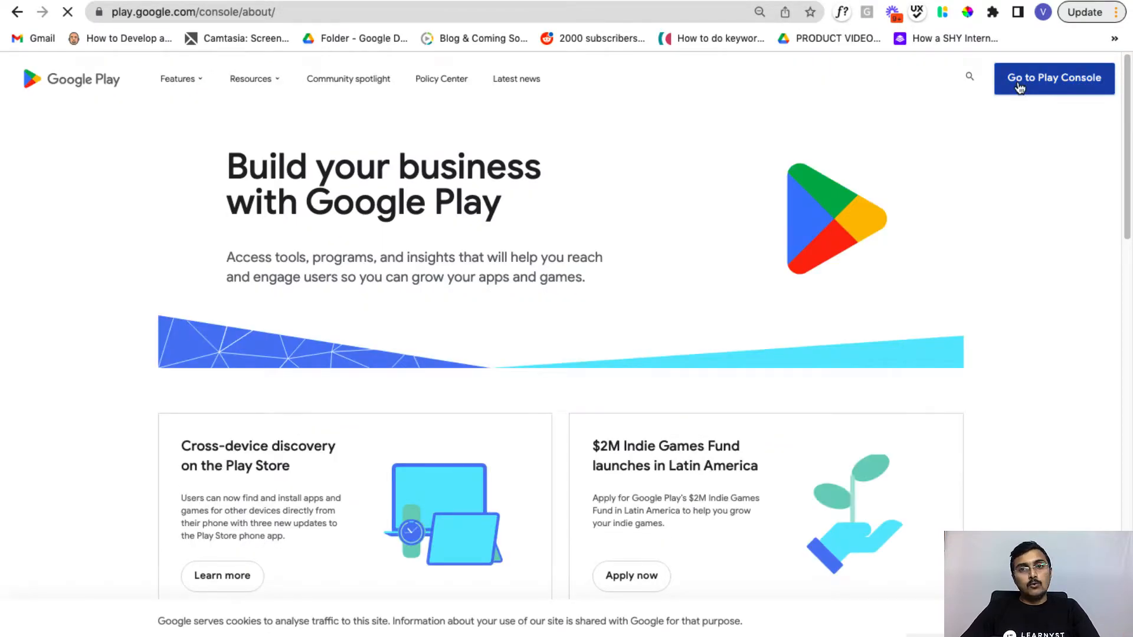
pyautogui.click(1052, 78)
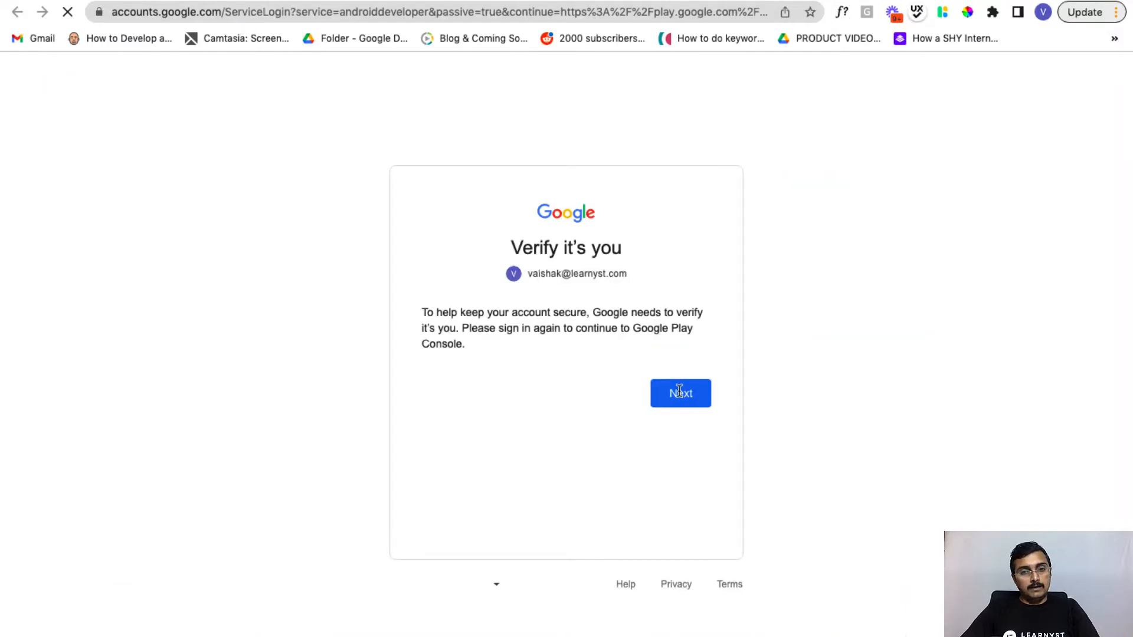
# Step: Confirm the 'Verify it's you' sign-in prompt with Next to enter Play Console
pyautogui.click(679, 393)
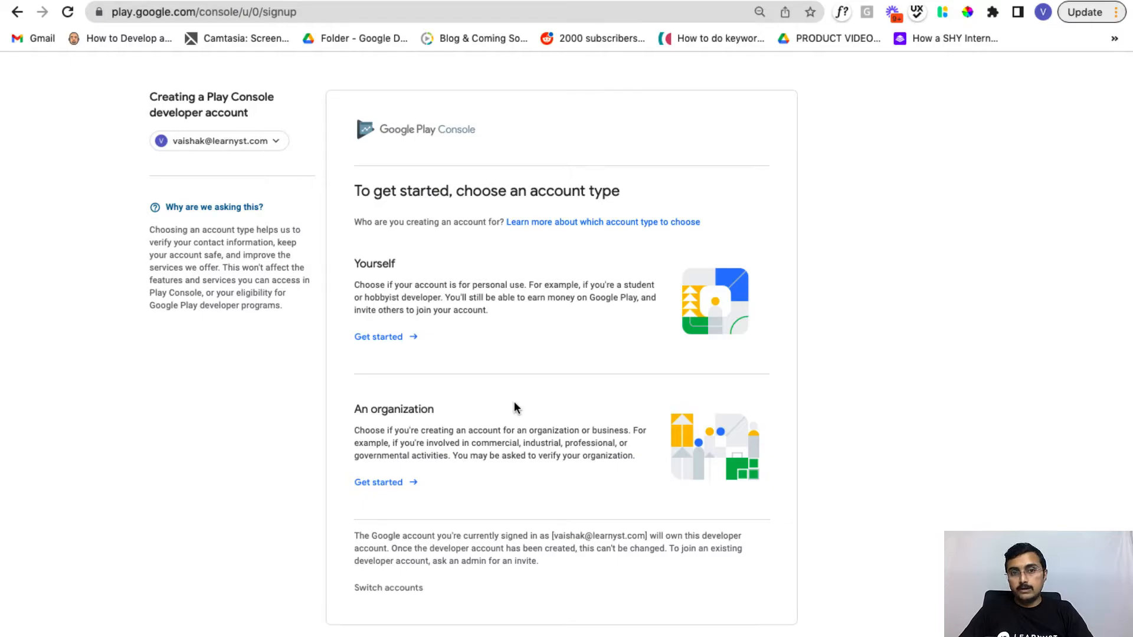
pyautogui.moveTo(430, 282)
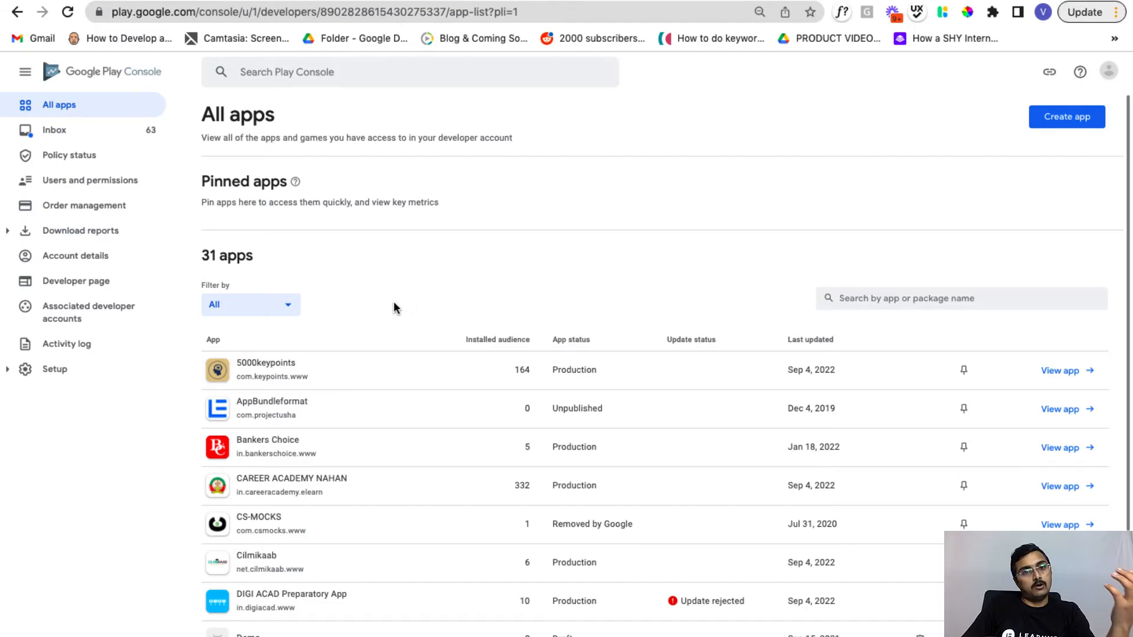
pyautogui.moveTo(509, 399)
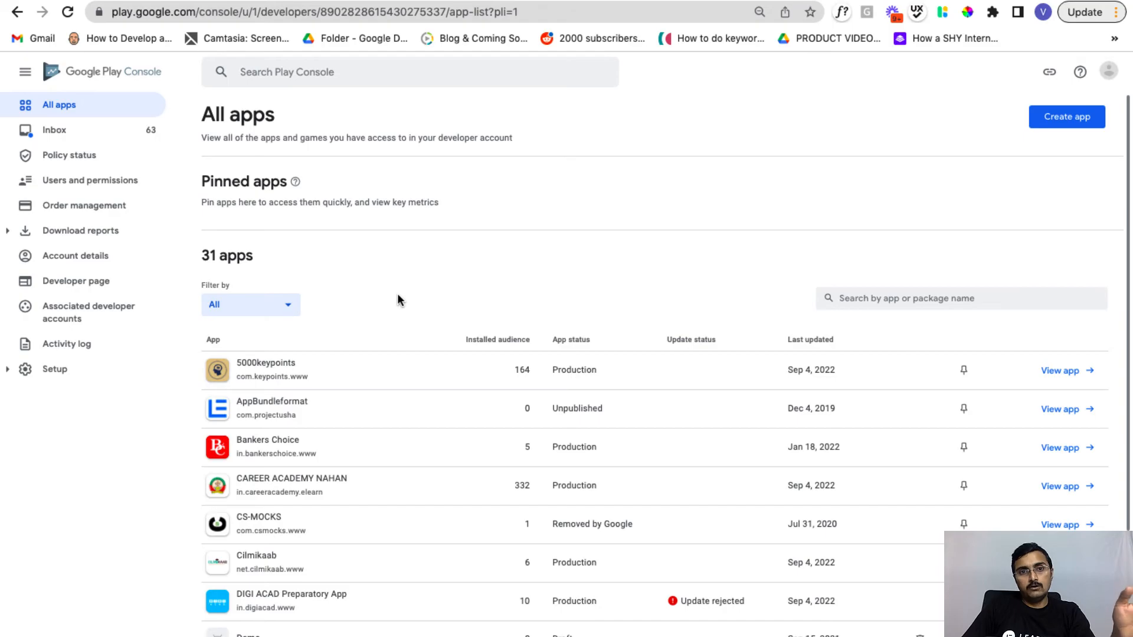
pyautogui.moveTo(394, 303)
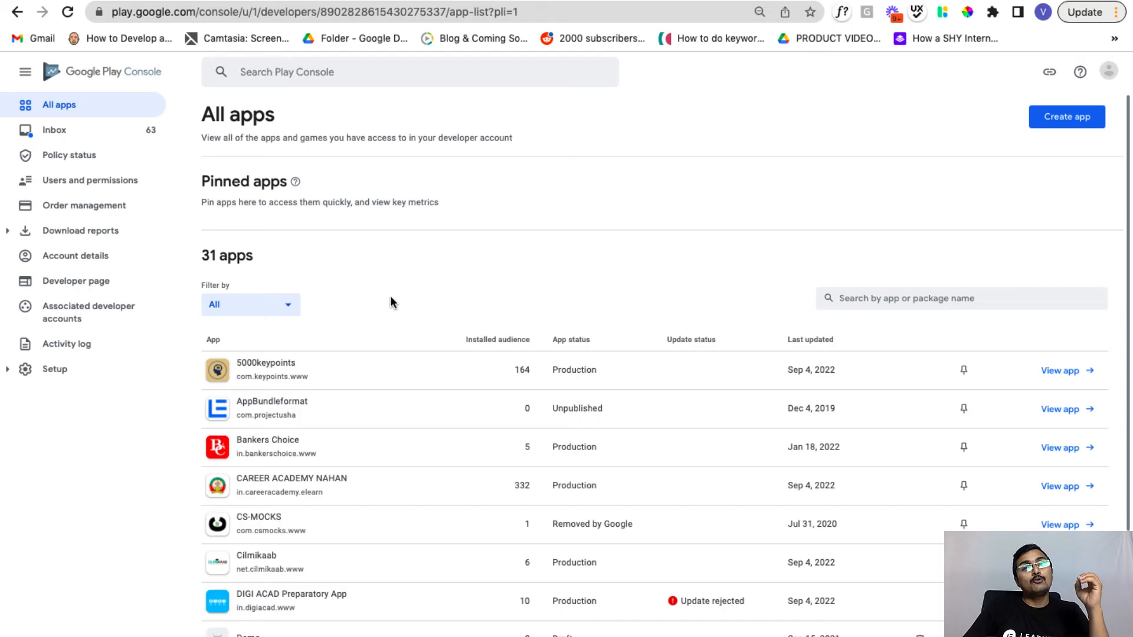